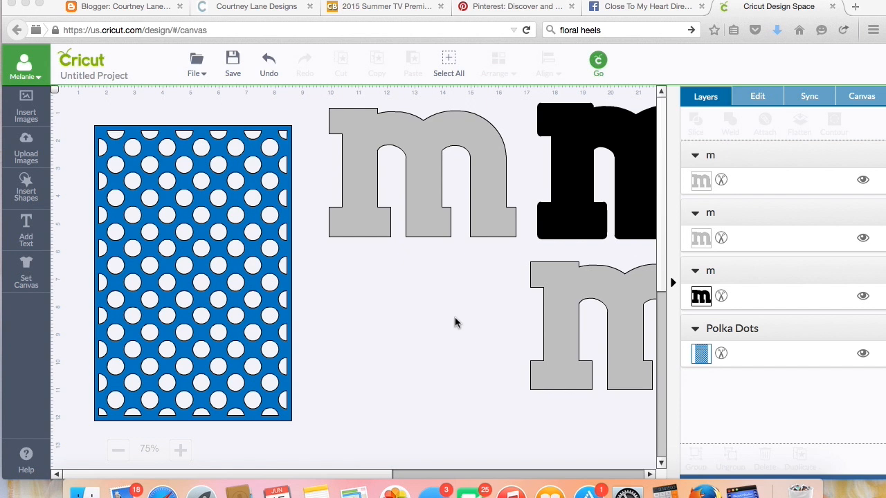
{"action": "mouse_move", "coordinate": [411, 249]}
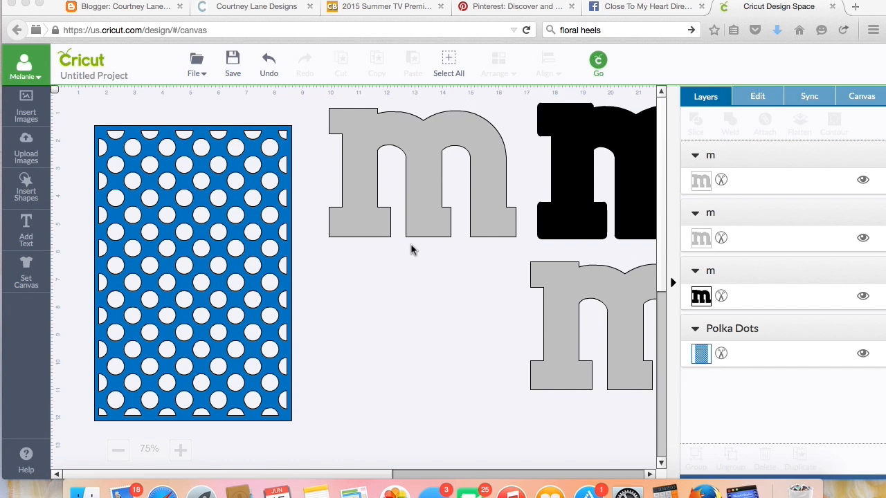
{"action": "mouse_move", "coordinate": [410, 404]}
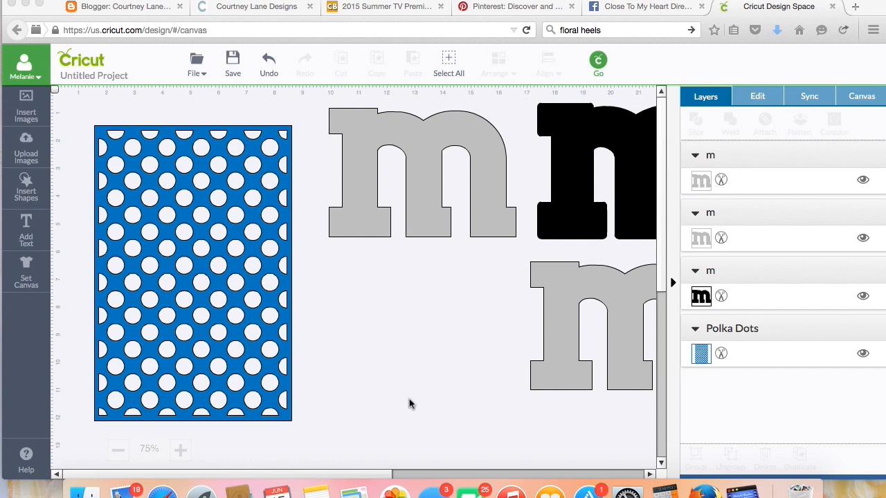
{"action": "mouse_move", "coordinate": [303, 410]}
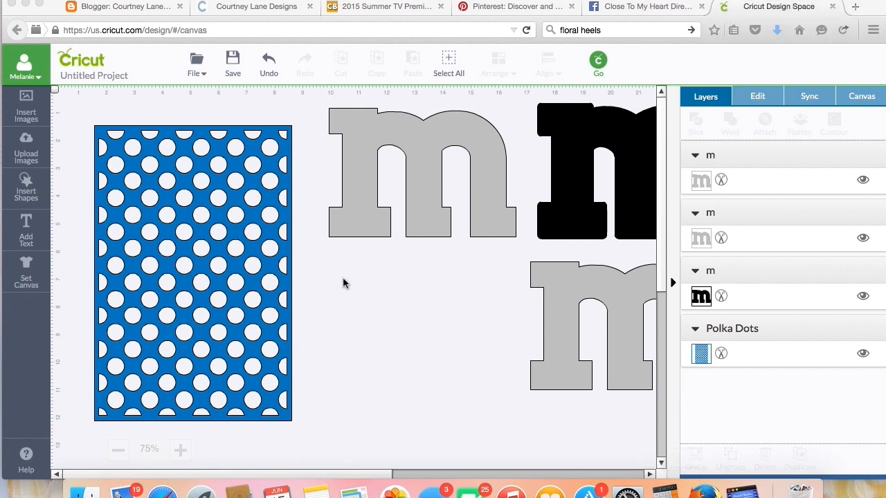
{"action": "mouse_move", "coordinate": [267, 285]}
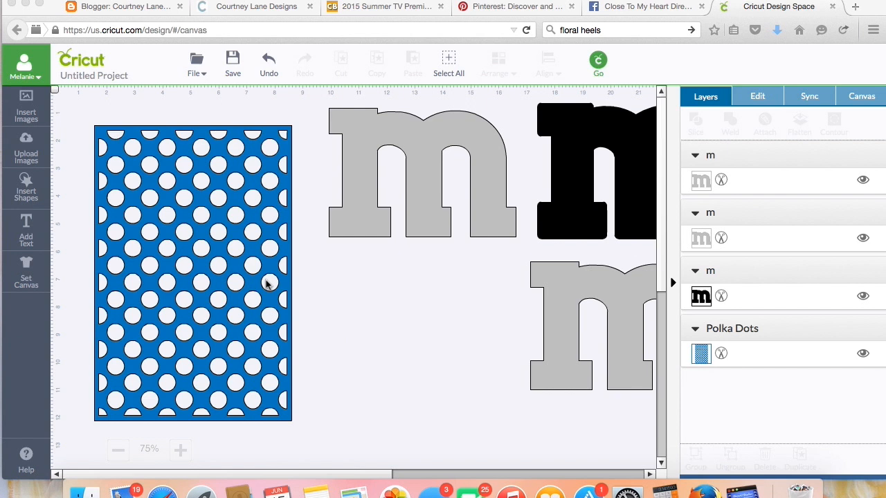
{"action": "mouse_move", "coordinate": [299, 308]}
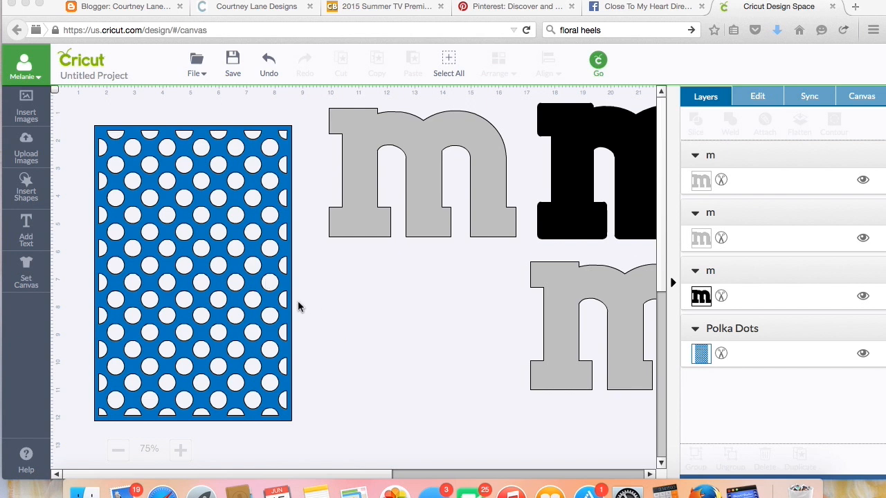
{"action": "mouse_move", "coordinate": [266, 353]}
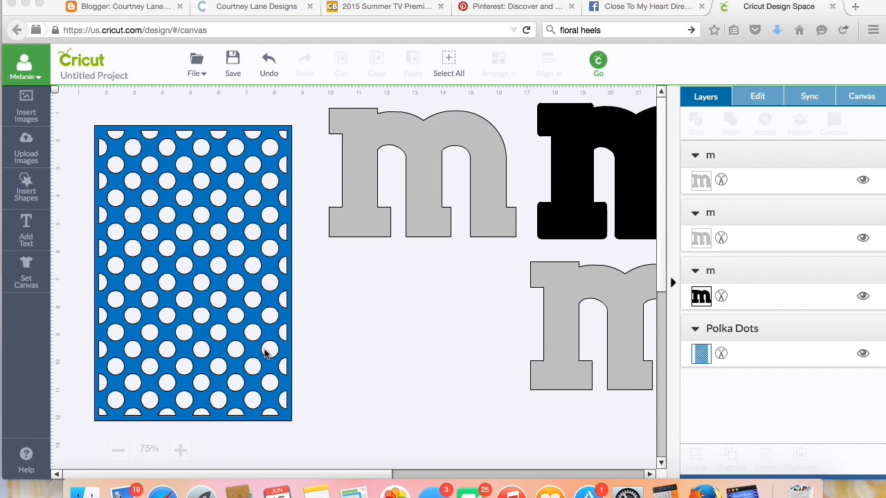
{"action": "mouse_move", "coordinate": [232, 210]}
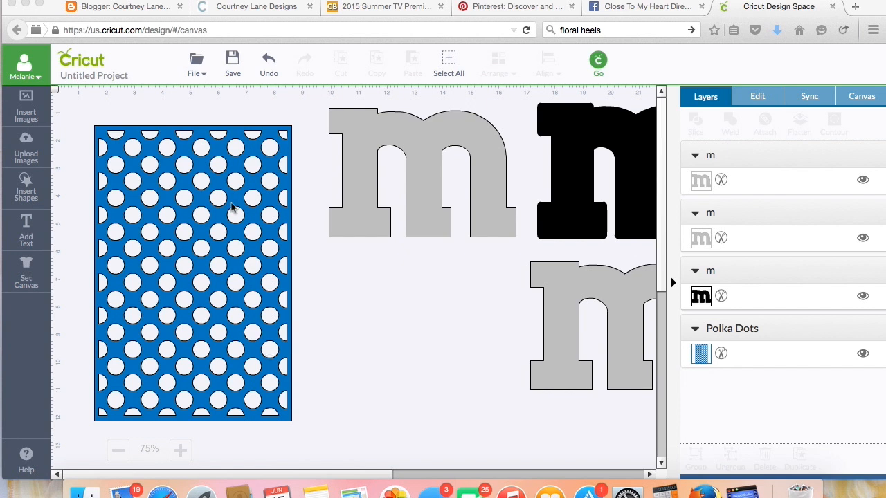
{"action": "mouse_move", "coordinate": [442, 246]}
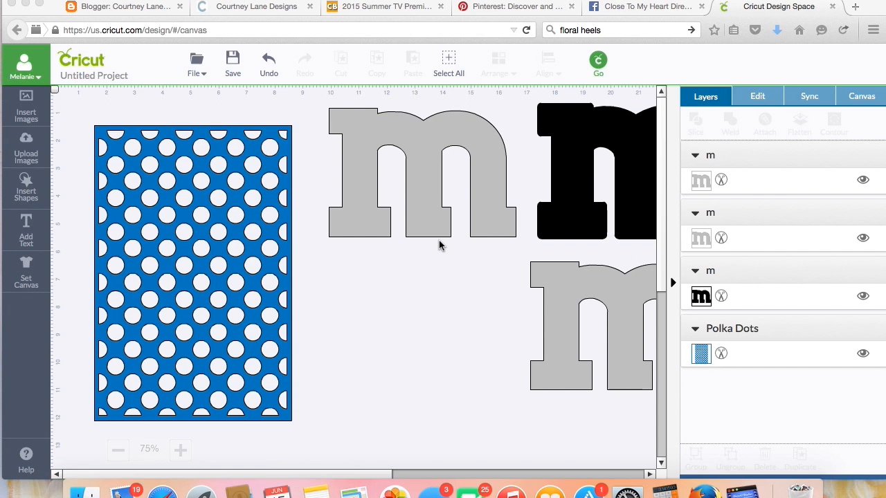
{"action": "mouse_move", "coordinate": [482, 189]}
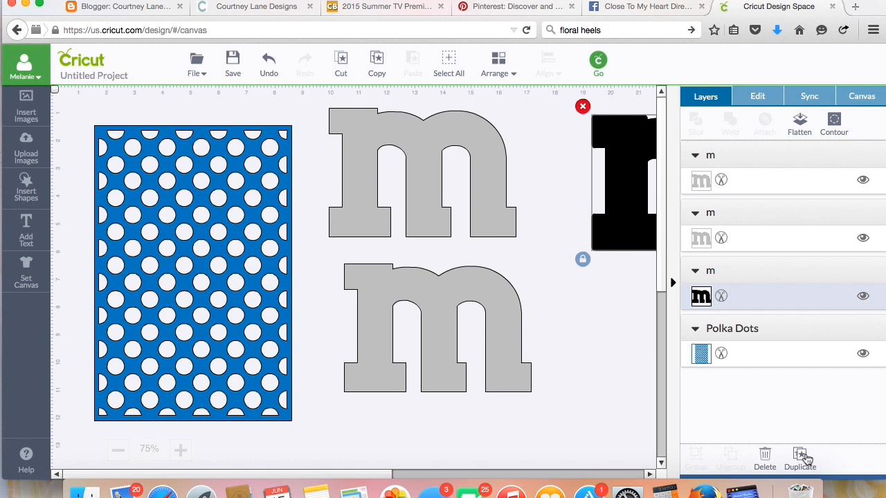
{"action": "mouse_move", "coordinate": [475, 243]}
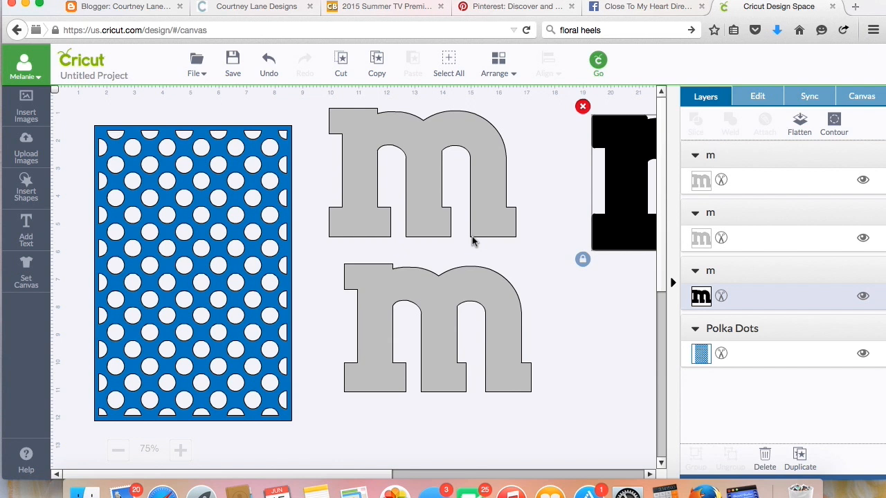
Step: Move the lower grey m to the bottom right and set the other grey m over the polka-dot sheet's top
{"action": "left_click_drag", "start_coordinate": [436, 325], "coordinate": [560, 359]}
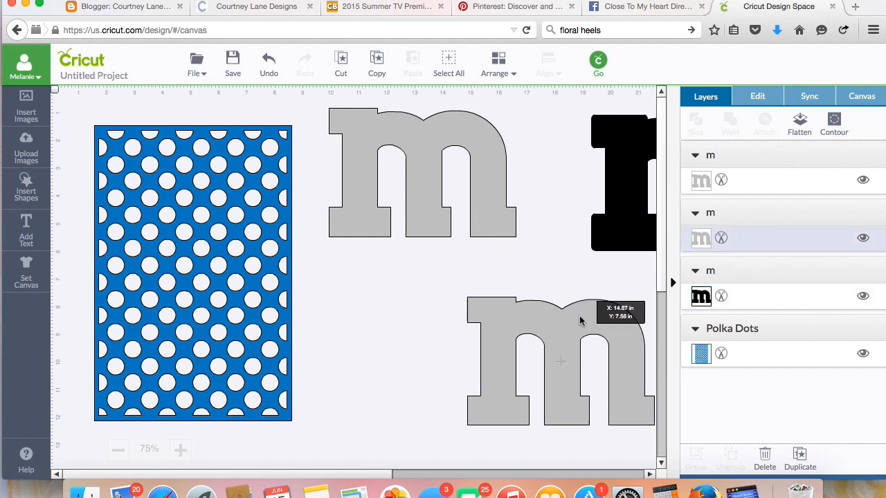
{"action": "left_click_drag", "start_coordinate": [429, 169], "coordinate": [315, 190]}
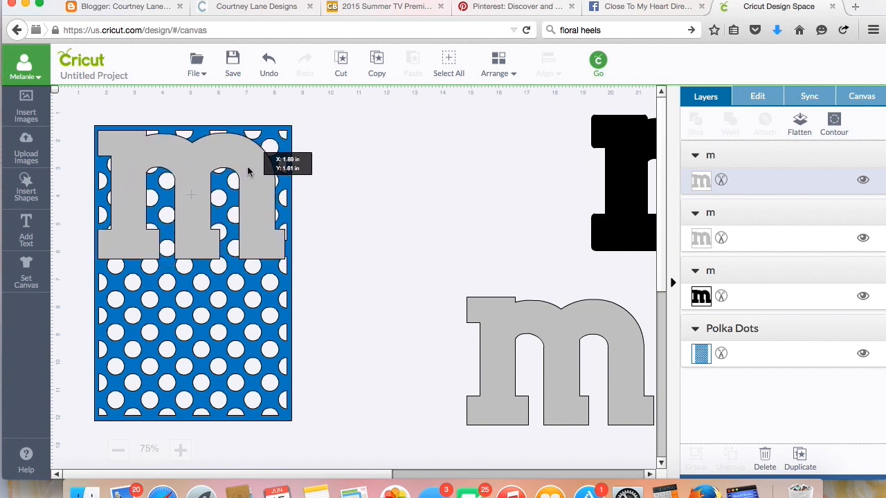
{"action": "left_click", "coordinate": [378, 220]}
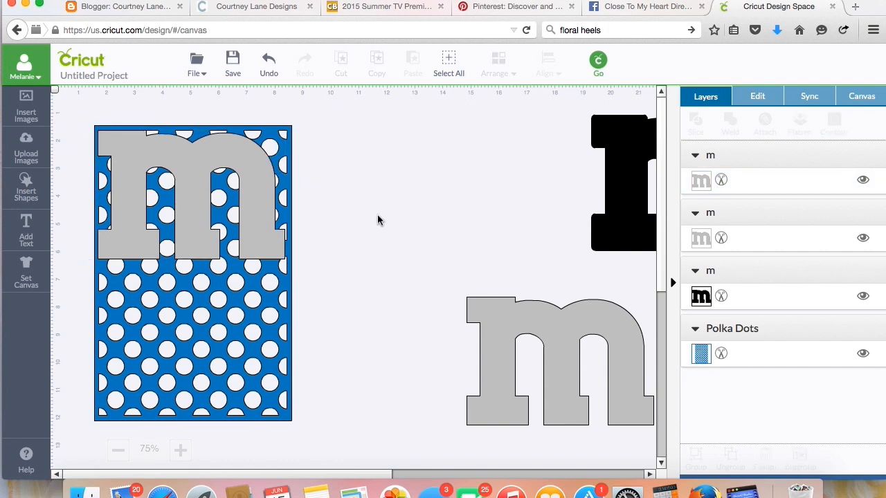
{"action": "left_click", "coordinate": [283, 275]}
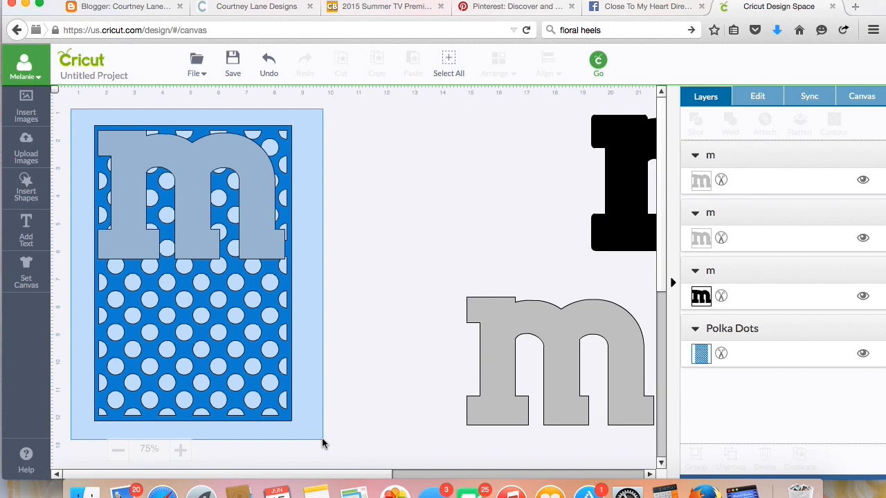
Step: Slice the grey m with the Polka Dots rectangle to produce a polka-dot m and leftover pieces
{"action": "left_click", "coordinate": [194, 277]}
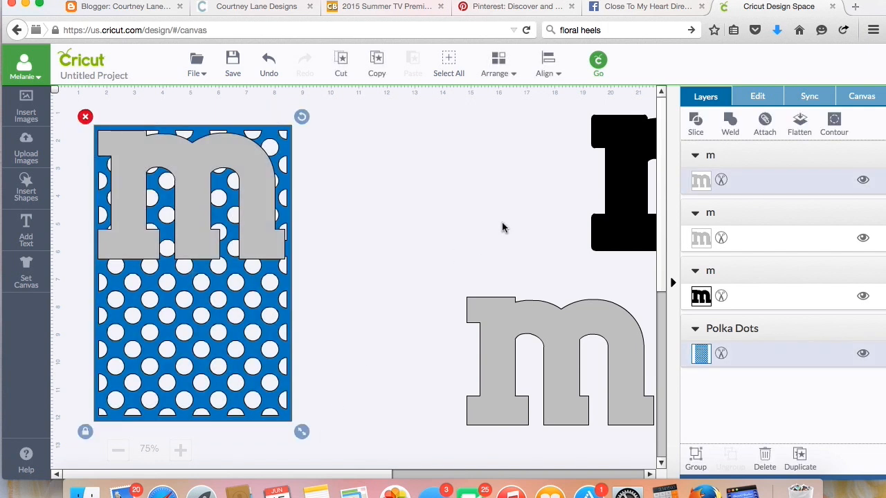
{"action": "left_click", "coordinate": [695, 123]}
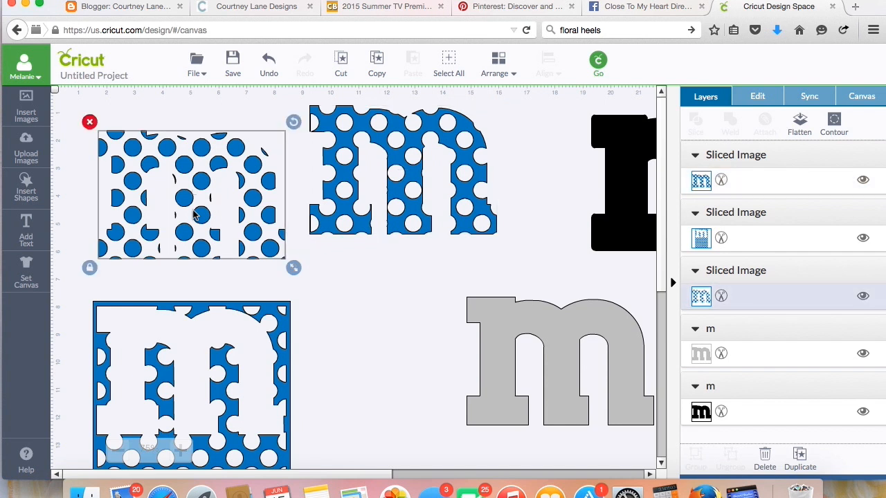
{"action": "mouse_move", "coordinate": [90, 122]}
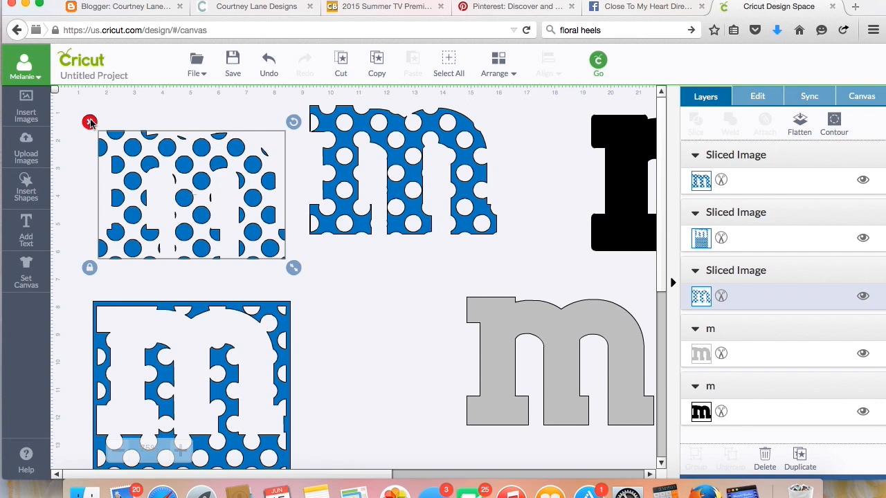
Step: Delete the dotted scrap, then stack the polka-dot m over the grey m with the black m behind as shadow
{"action": "left_click", "coordinate": [764, 457]}
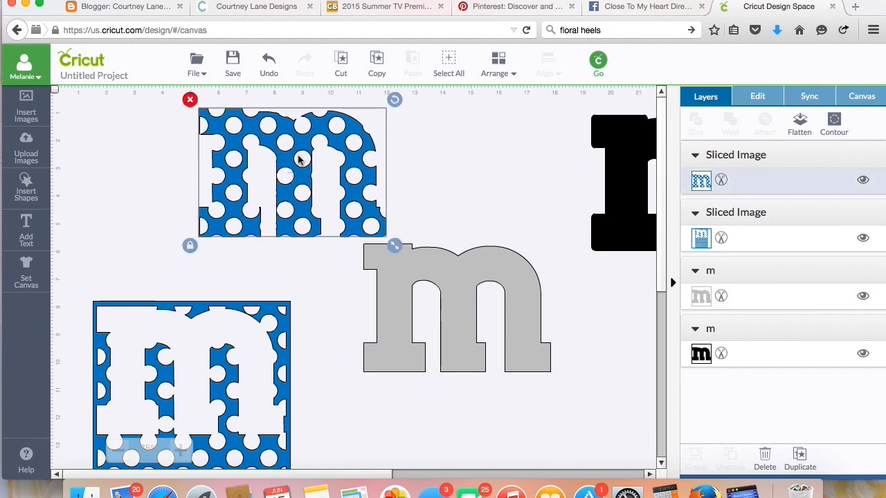
{"action": "mouse_move", "coordinate": [281, 187]}
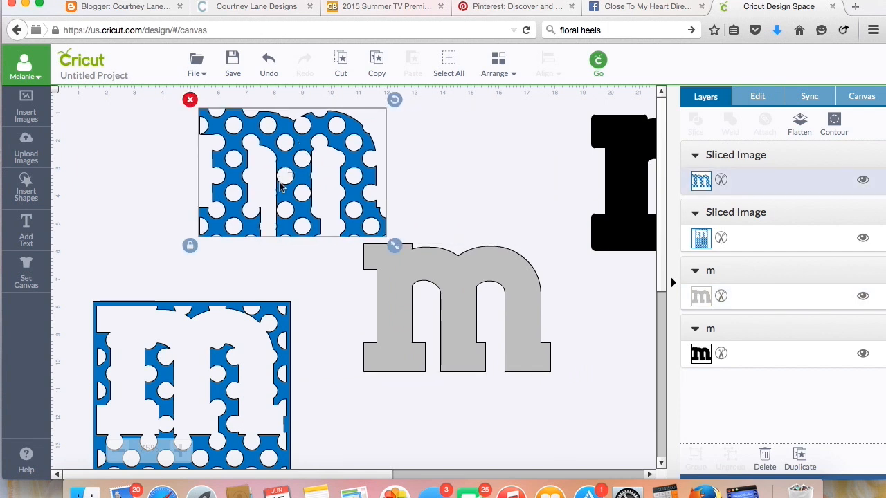
{"action": "left_click_drag", "start_coordinate": [290, 173], "coordinate": [457, 305]}
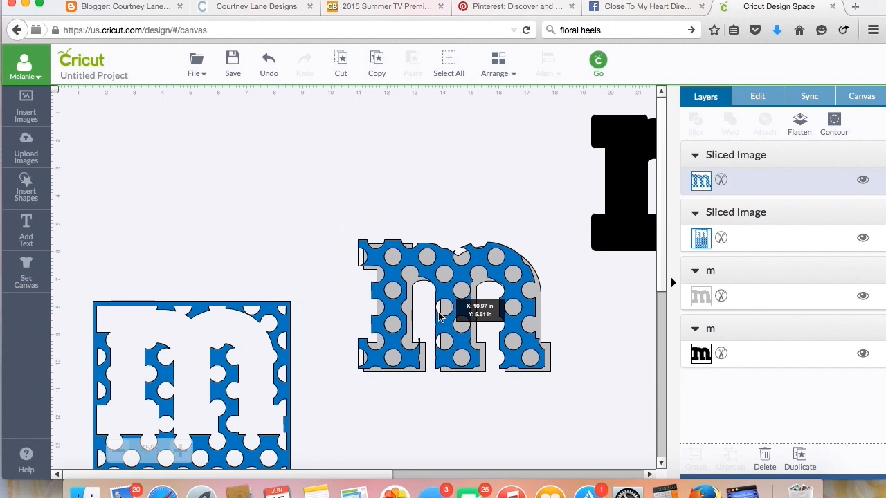
{"action": "left_click_drag", "start_coordinate": [439, 312], "coordinate": [450, 304]}
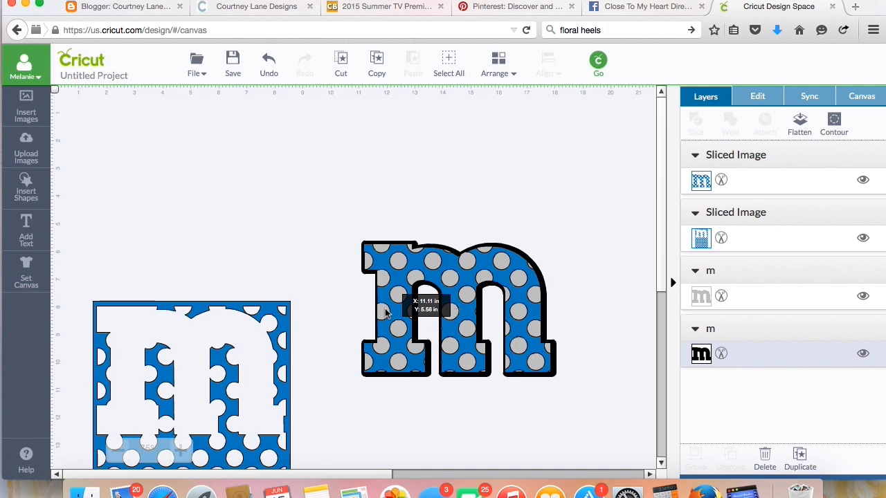
Step: Change the grey m layer's colour to white from the Basic Colors palette
{"action": "left_click", "coordinate": [457, 308]}
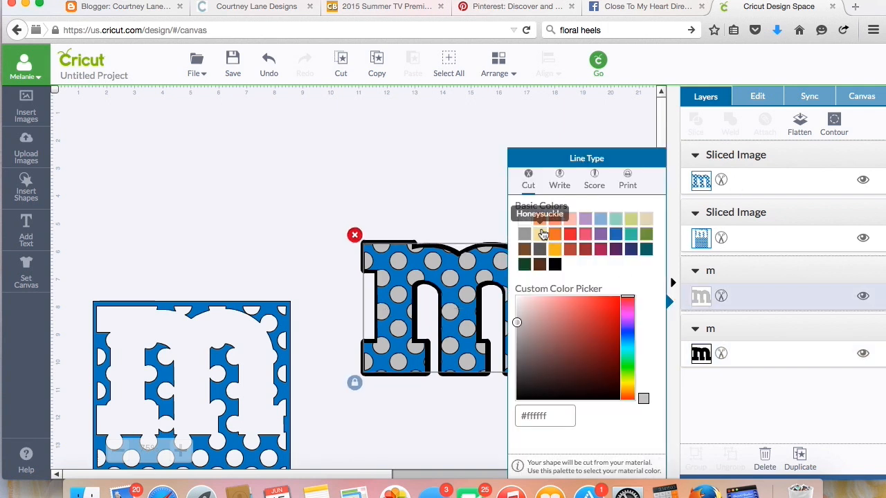
{"action": "mouse_move", "coordinate": [525, 221]}
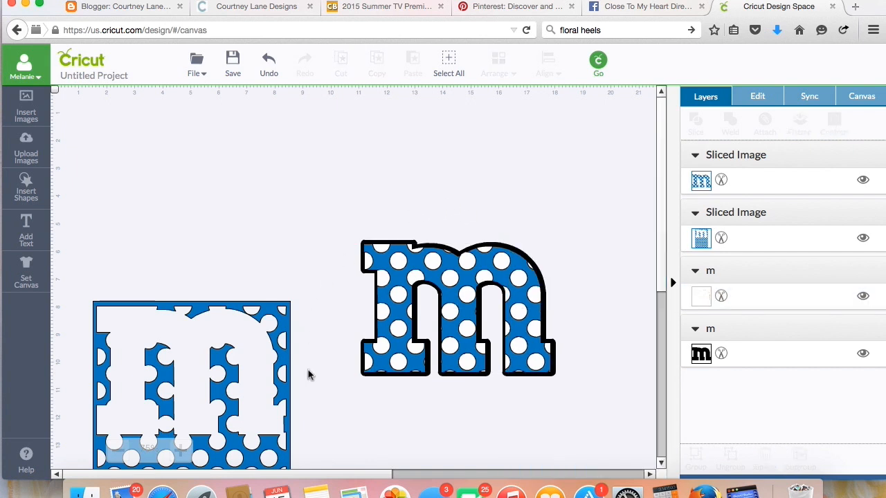
Step: Select the stacked polka-dot, white and black m and move it higher on the canvas
{"action": "left_click", "coordinate": [457, 308]}
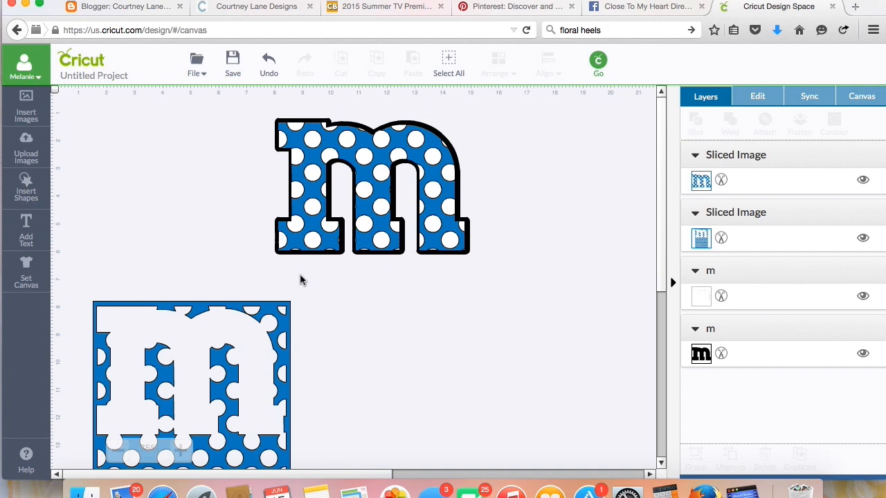
{"action": "mouse_move", "coordinate": [289, 196]}
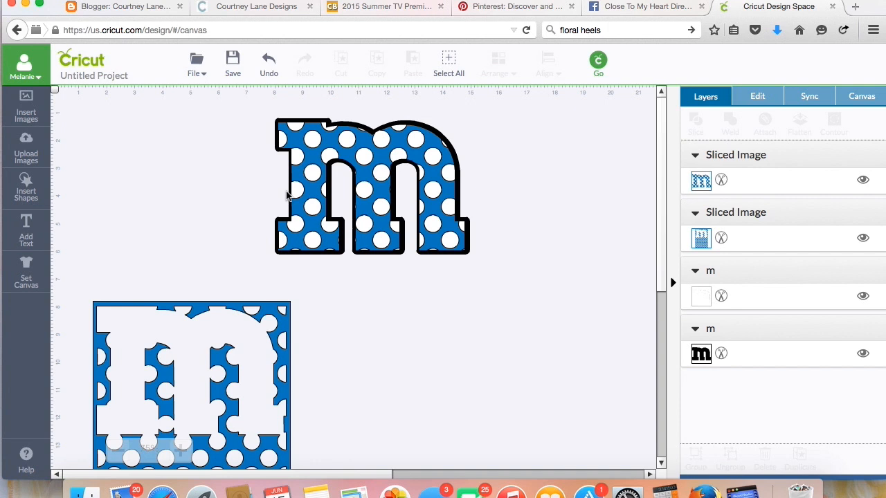
{"action": "mouse_move", "coordinate": [367, 253]}
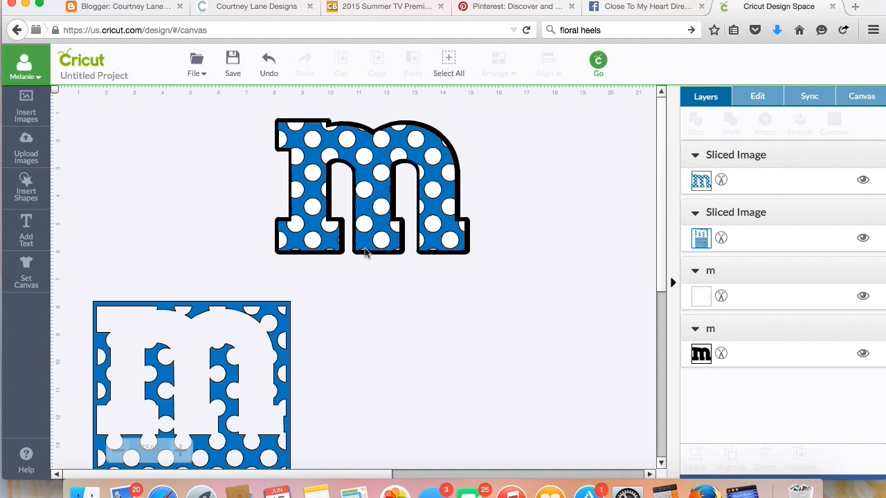
{"action": "mouse_move", "coordinate": [331, 166]}
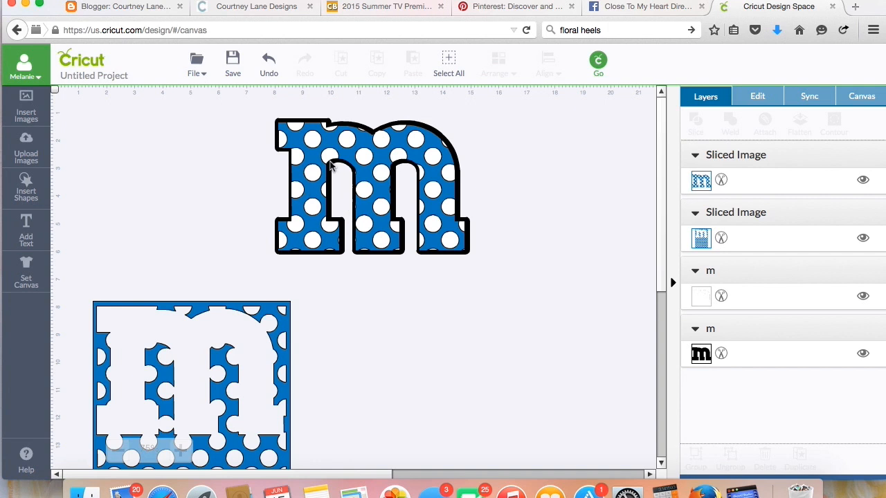
{"action": "mouse_move", "coordinate": [336, 183]}
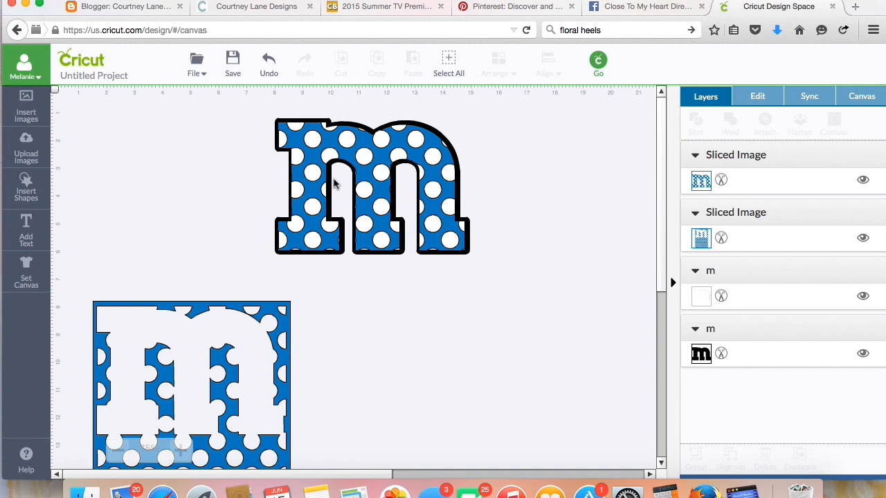
{"action": "mouse_move", "coordinate": [335, 184]}
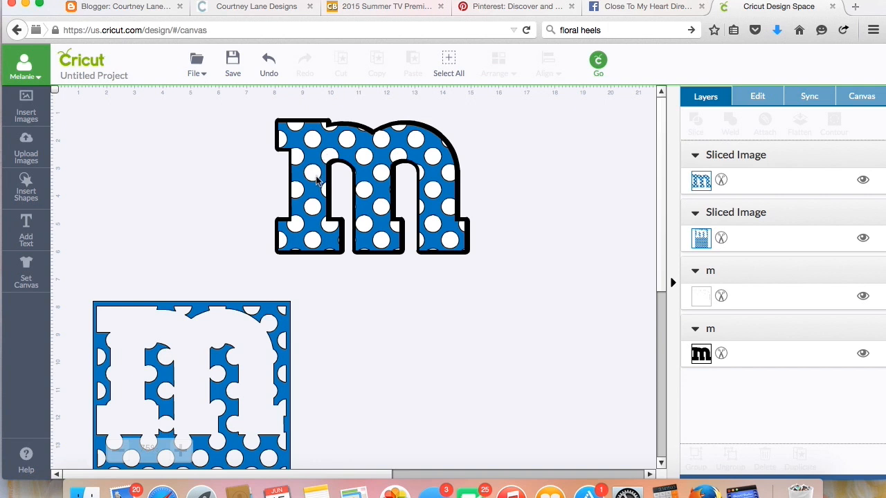
{"action": "mouse_move", "coordinate": [319, 257]}
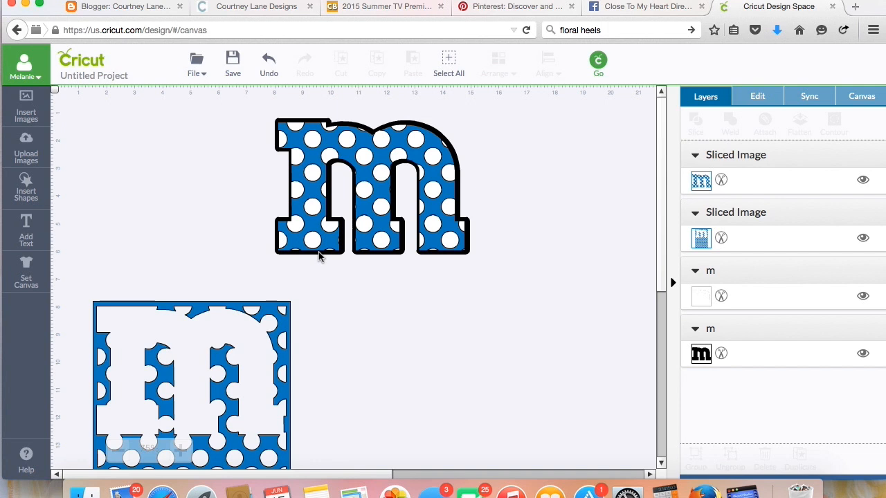